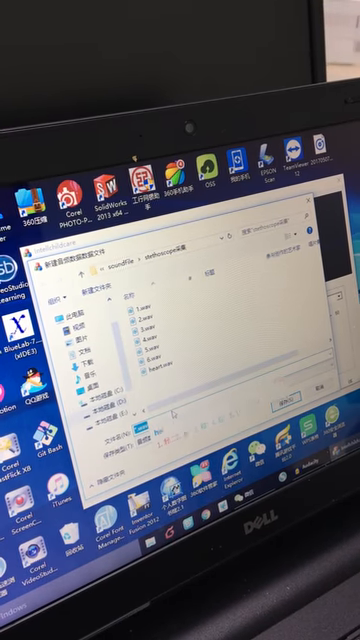
pyautogui.write('heart')
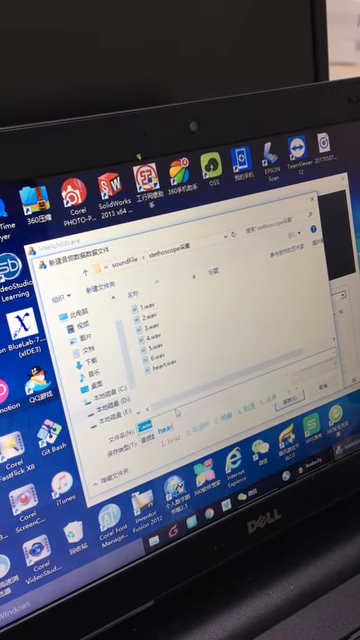